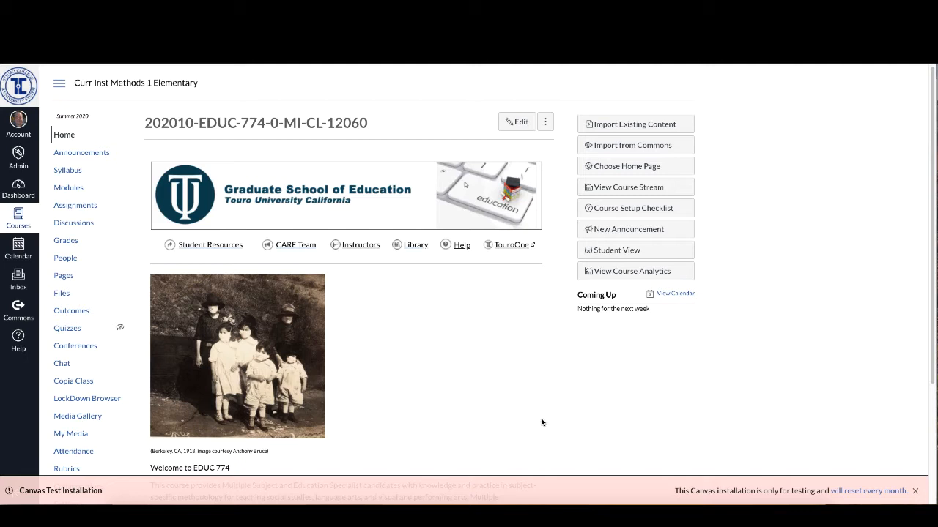
pyautogui.moveTo(458, 475)
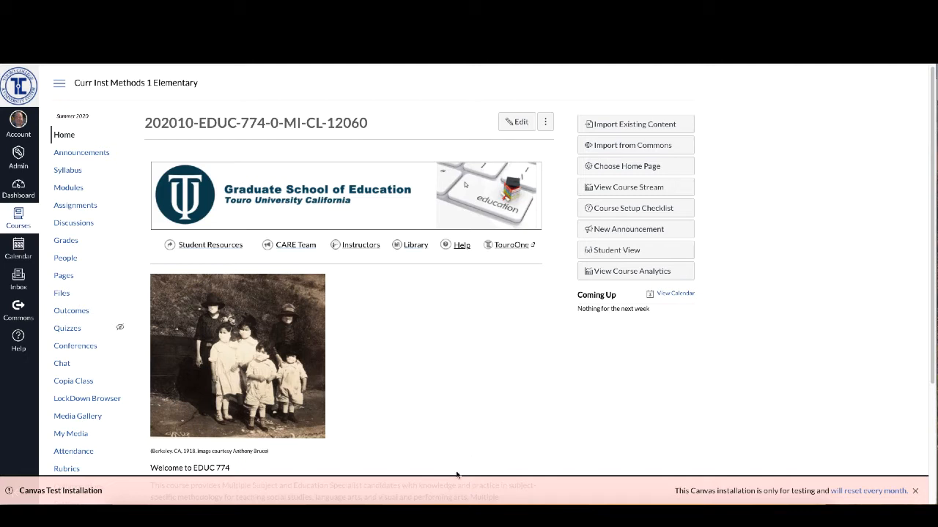
pyautogui.moveTo(470, 467)
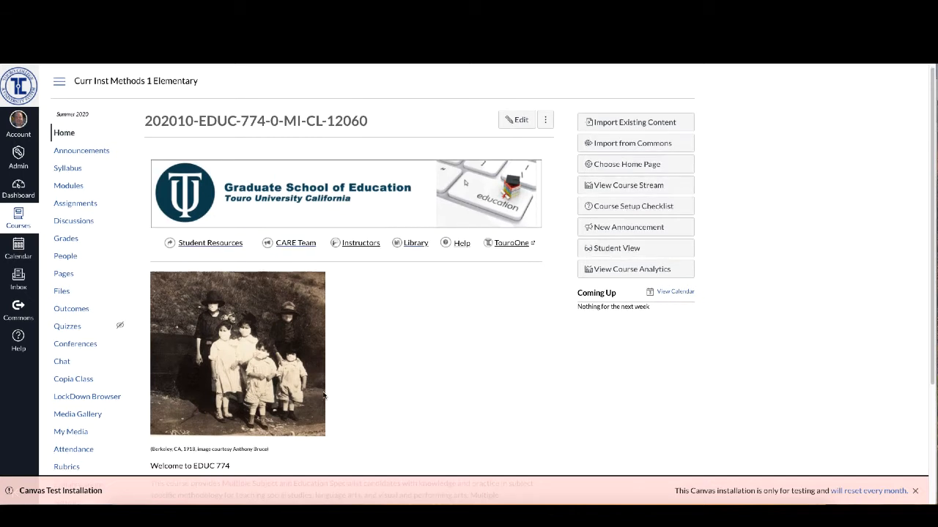
pyautogui.moveTo(67, 169)
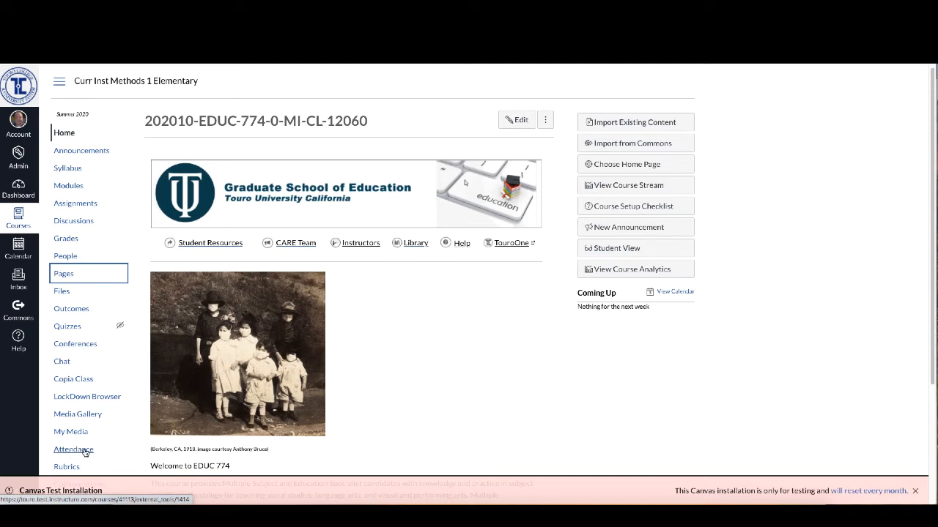
# Step: Go to the EDUC 774 course Settings page showing the Course Details
pyautogui.scroll(-3)
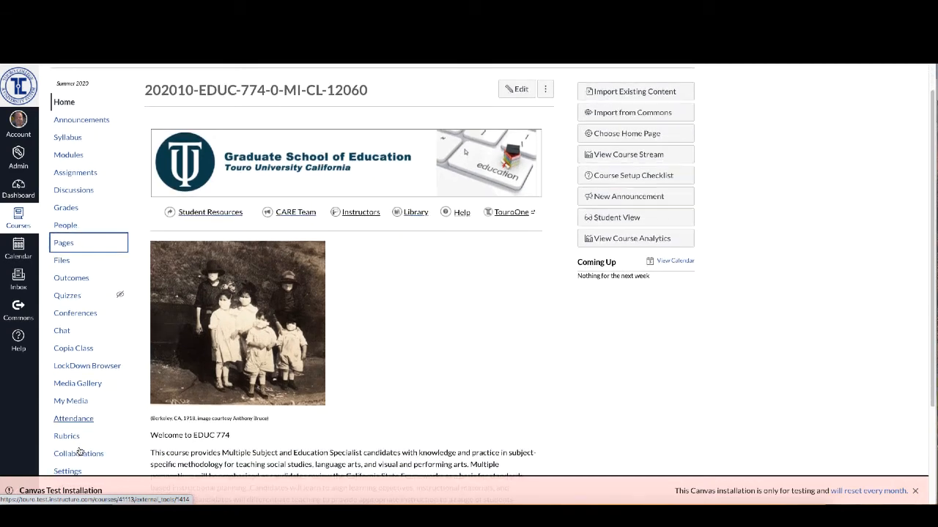
pyautogui.scroll(-3)
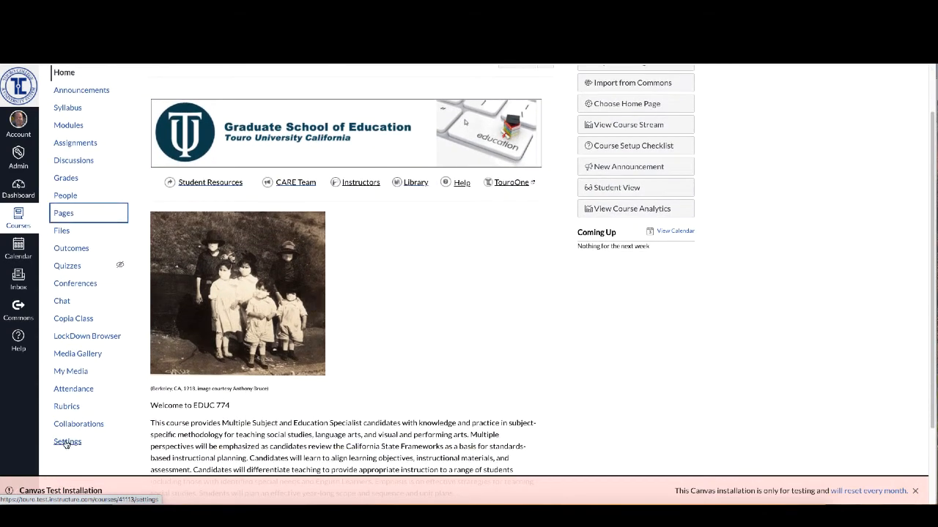
pyautogui.click(67, 441)
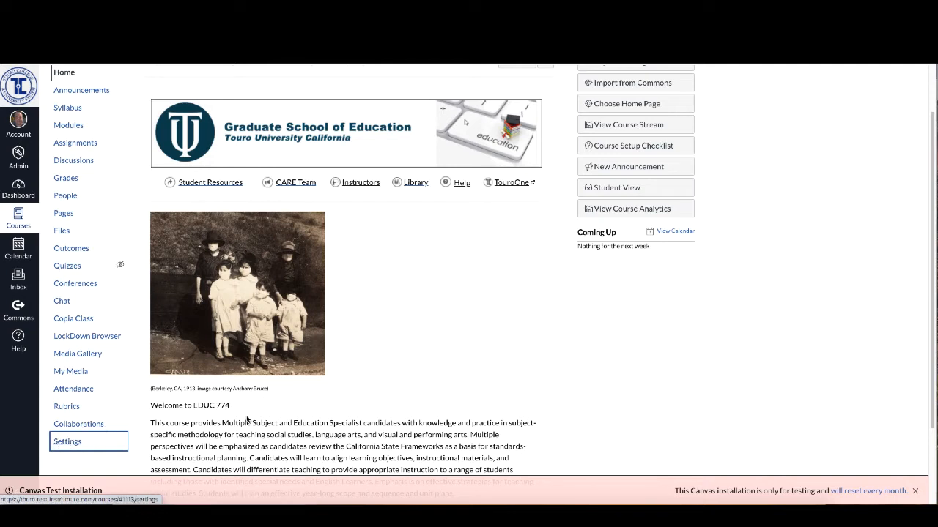
pyautogui.click(67, 441)
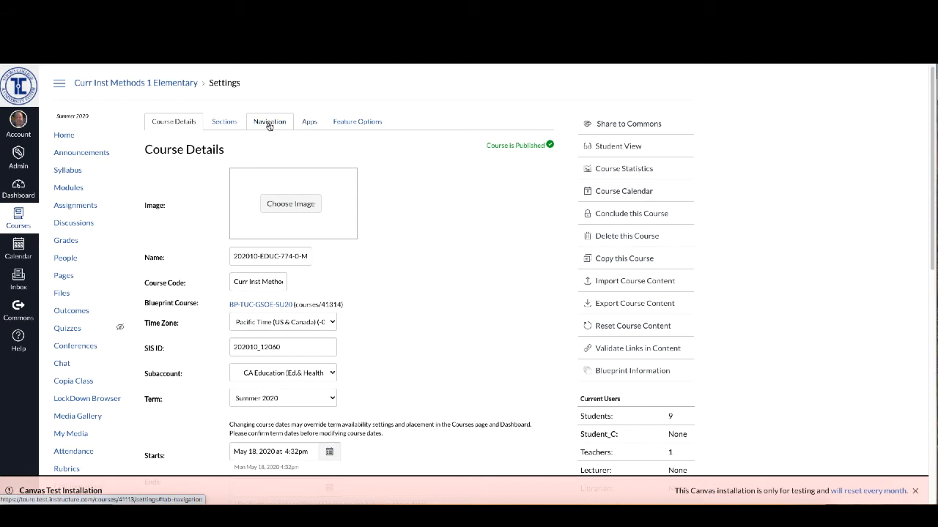
# Step: On the Navigation tab, move Attendance from hidden items to sit just below Outcomes
pyautogui.click(269, 121)
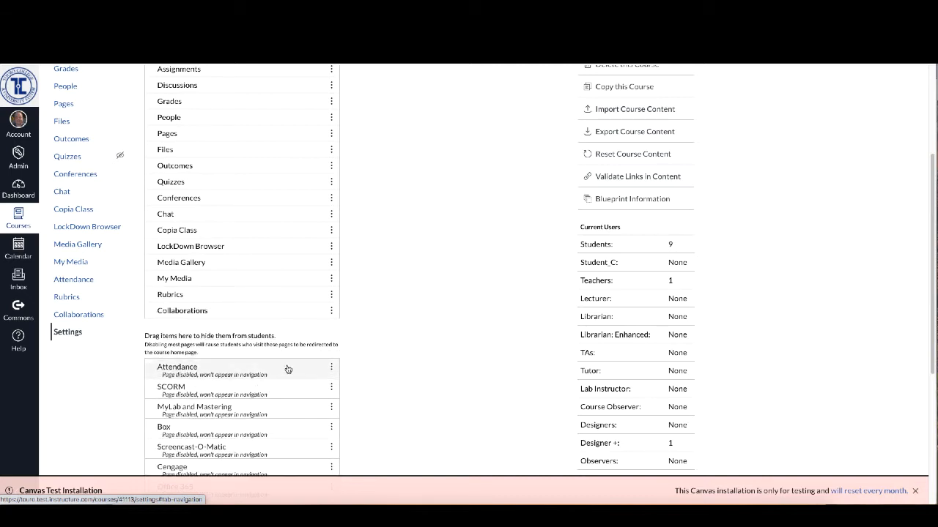
pyautogui.moveTo(236, 371)
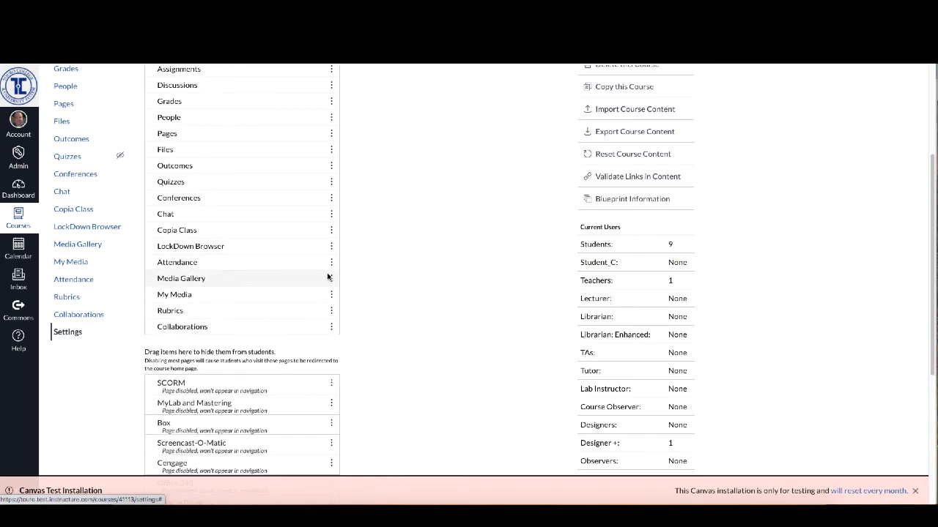
pyautogui.scroll(-3)
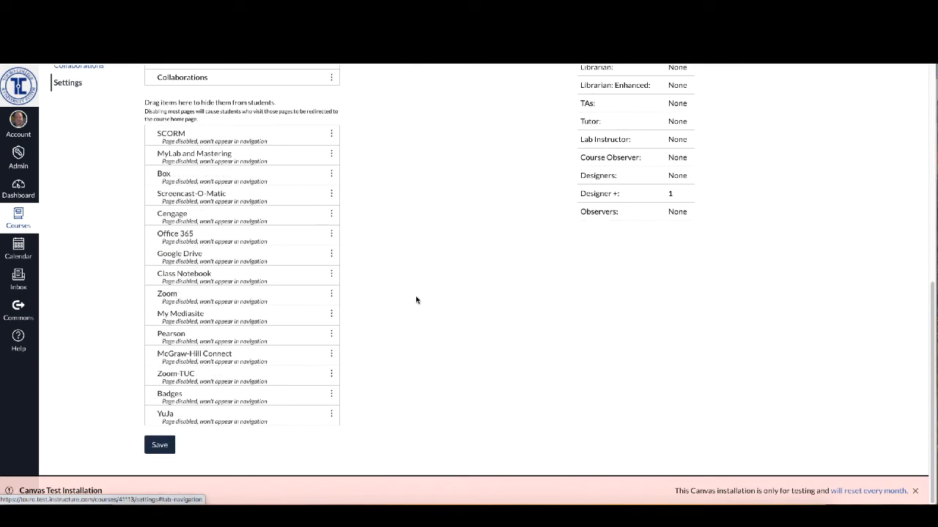
pyautogui.moveTo(402, 429)
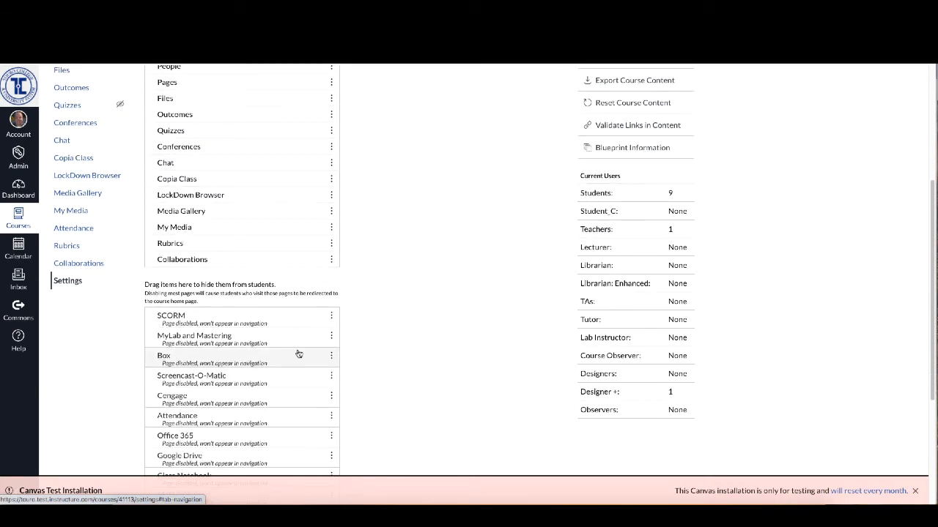
pyautogui.scroll(-3)
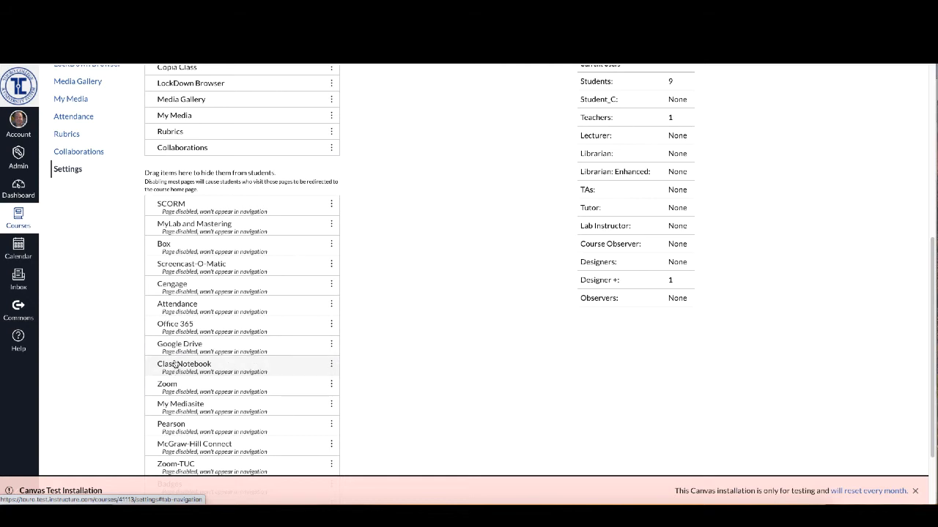
pyautogui.moveTo(268, 363)
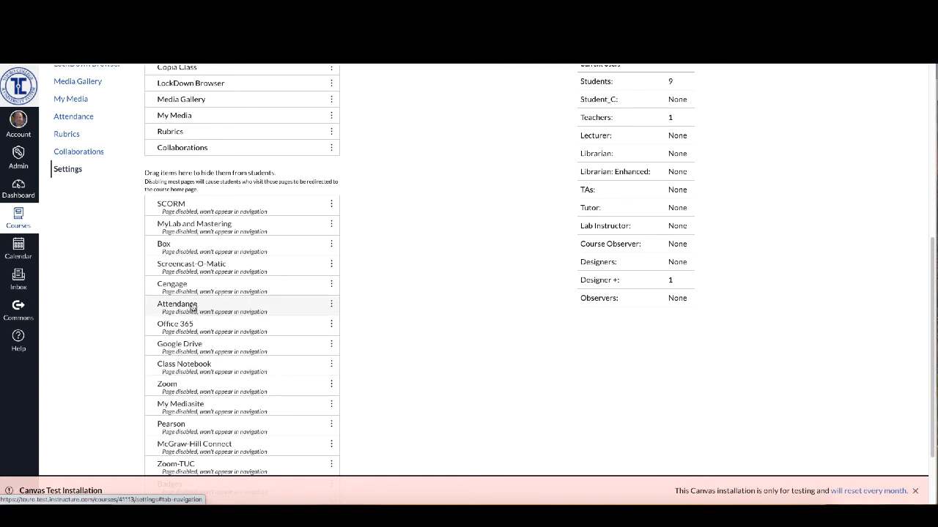
pyautogui.moveTo(177, 304); pyautogui.dragTo(177, 258)
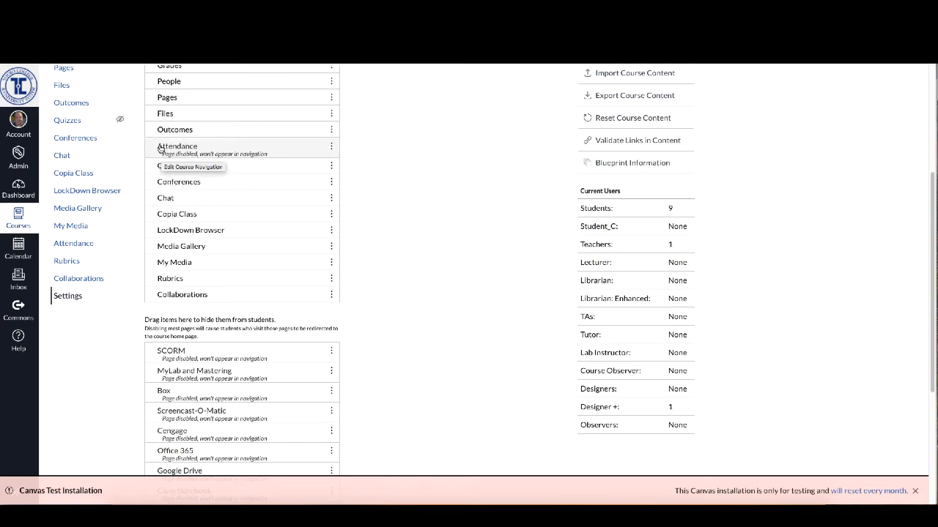
pyautogui.scroll(-3)
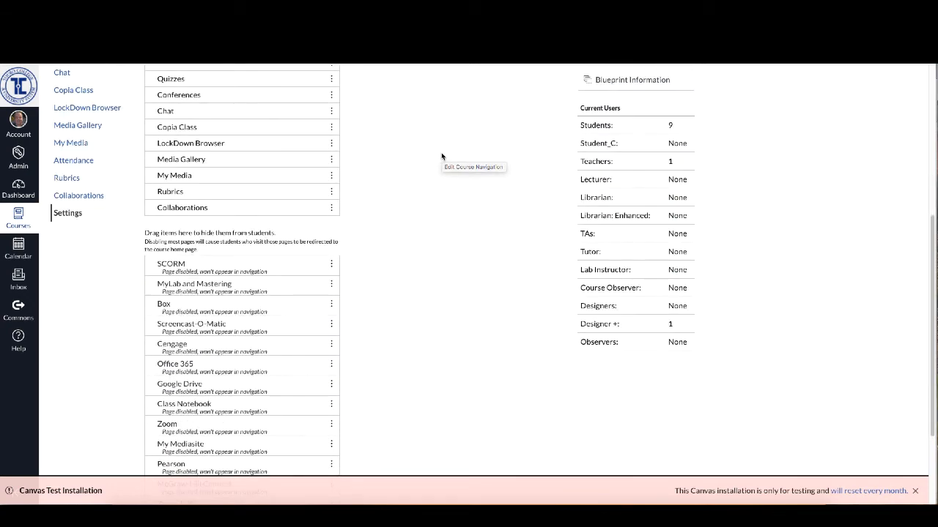
pyautogui.scroll(-3)
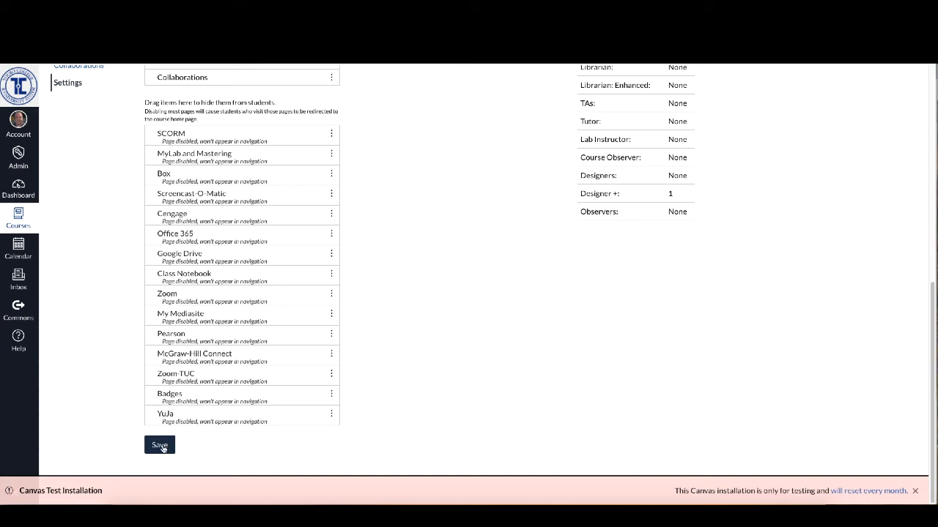
# Step: Save the updated navigation and go to the course's new Attendance link
pyautogui.click(159, 445)
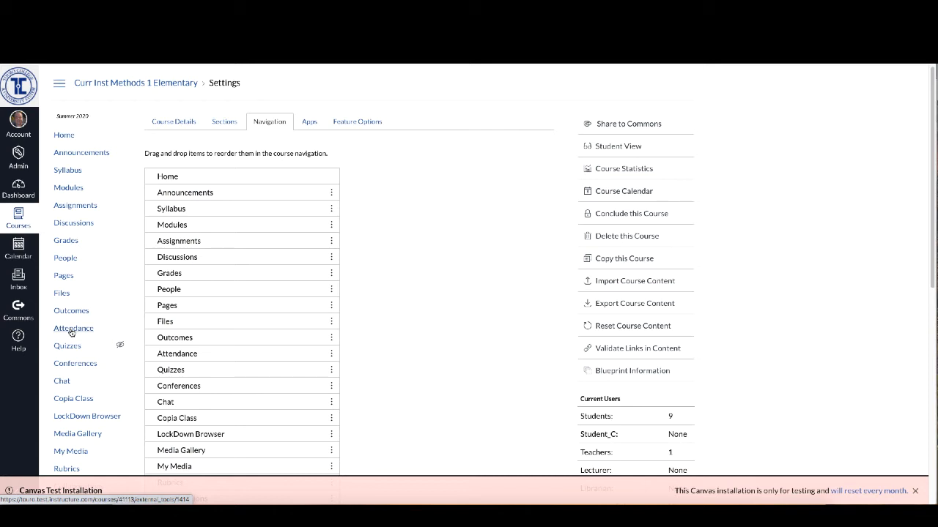
pyautogui.click(73, 328)
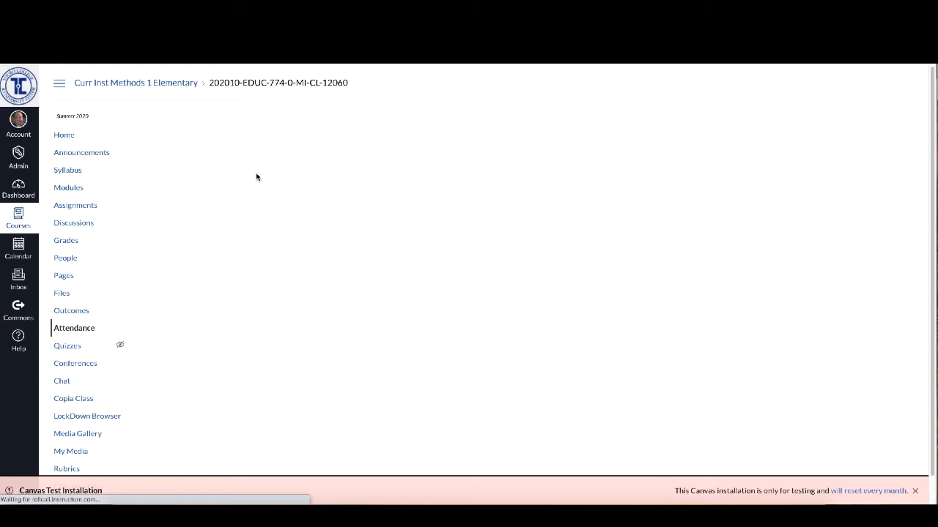
pyautogui.moveTo(242, 343)
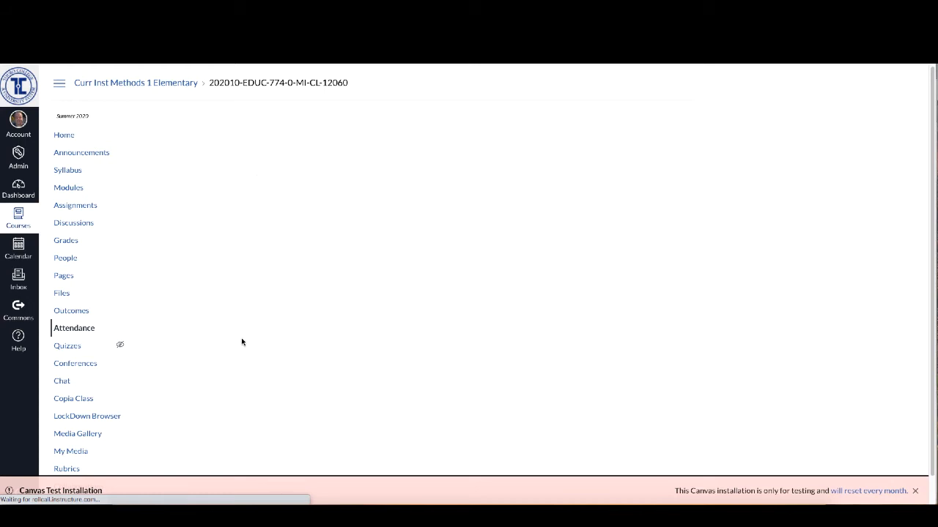
# Step: Mark the first three students present on the Roll Call list for Tue Aug 25
pyautogui.click(73, 329)
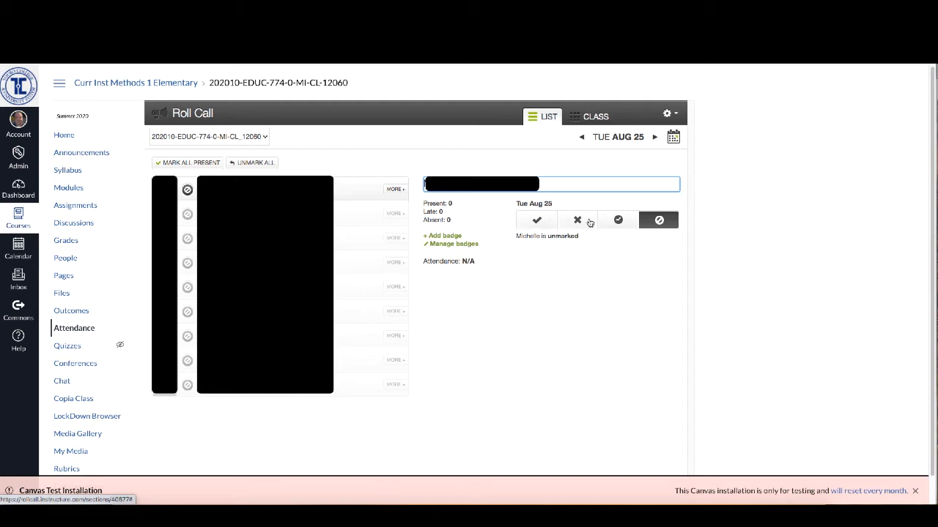
pyautogui.click(536, 220)
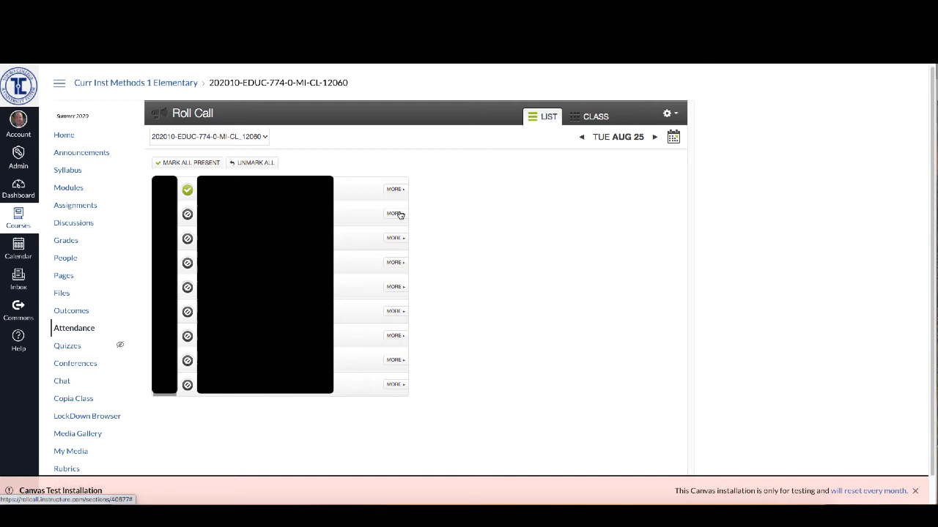
pyautogui.click(188, 214)
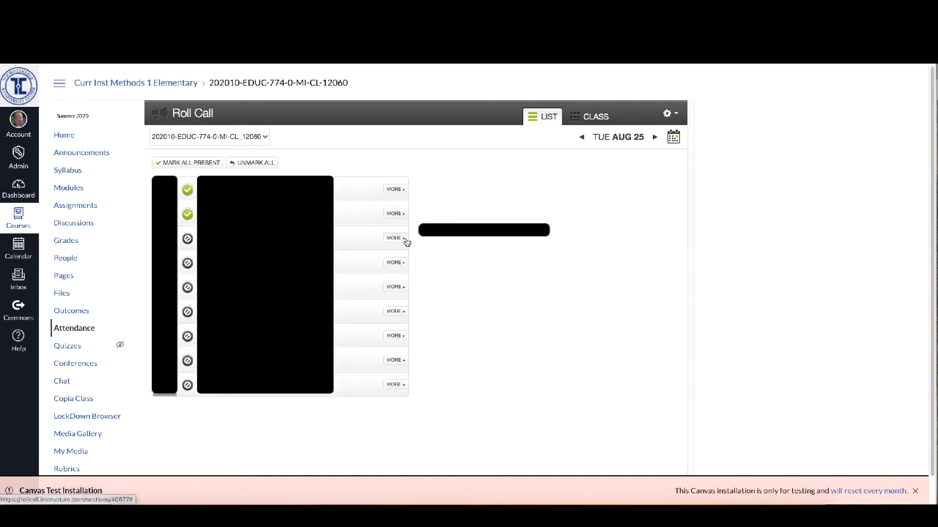
pyautogui.click(187, 239)
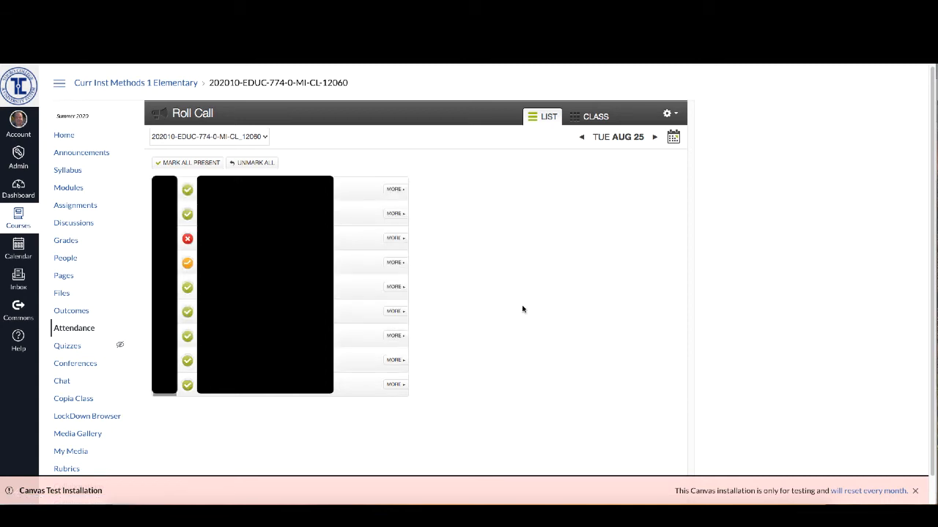
pyautogui.moveTo(353, 273)
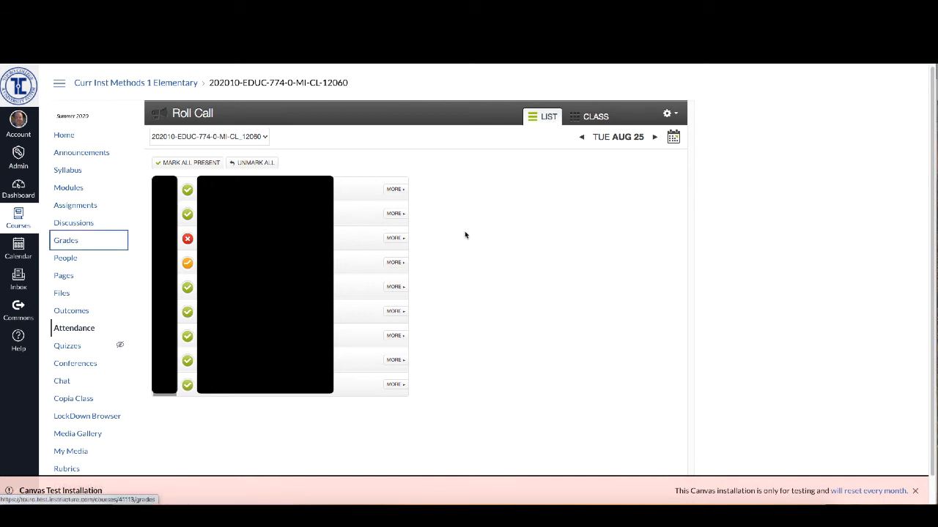
# Step: View the gradebook's Roll Call Attendance column scores (100%, 0%, 80%)
pyautogui.click(66, 240)
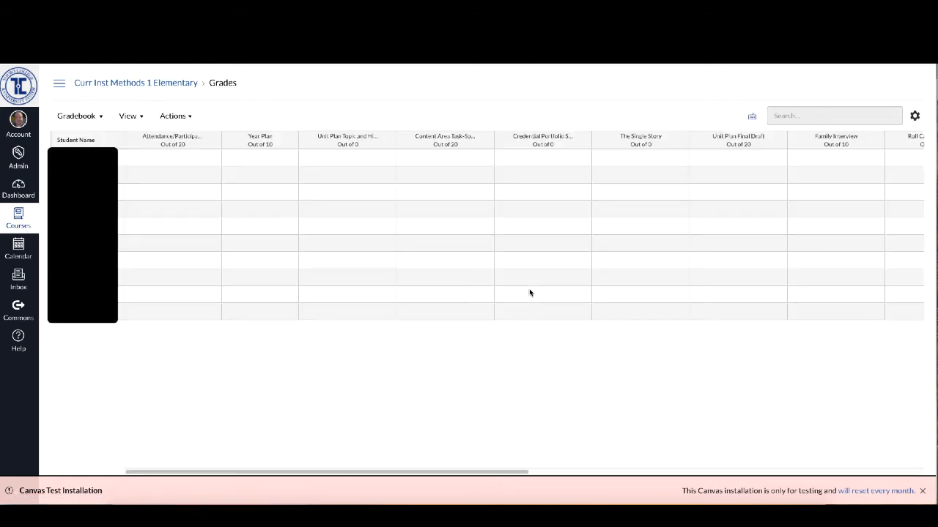
pyautogui.moveTo(369, 446)
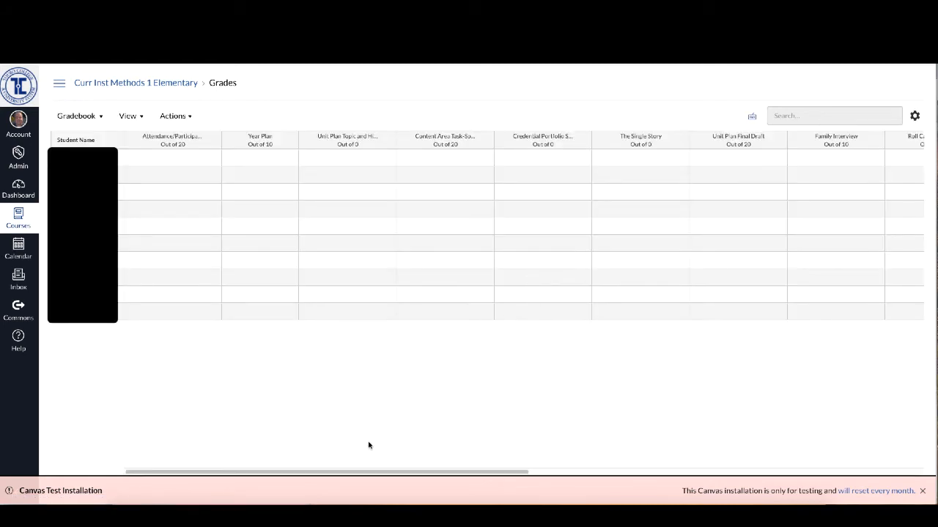
pyautogui.hscroll(3)
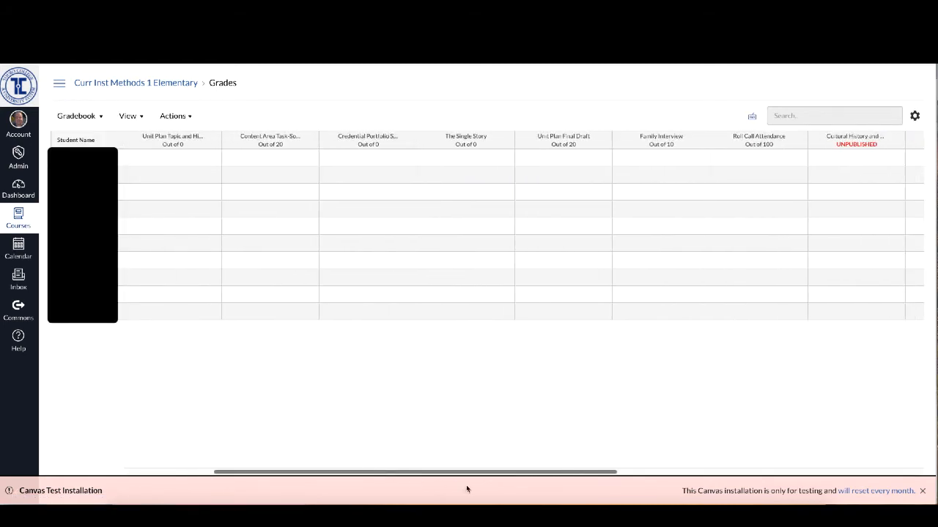
pyautogui.hscroll(3)
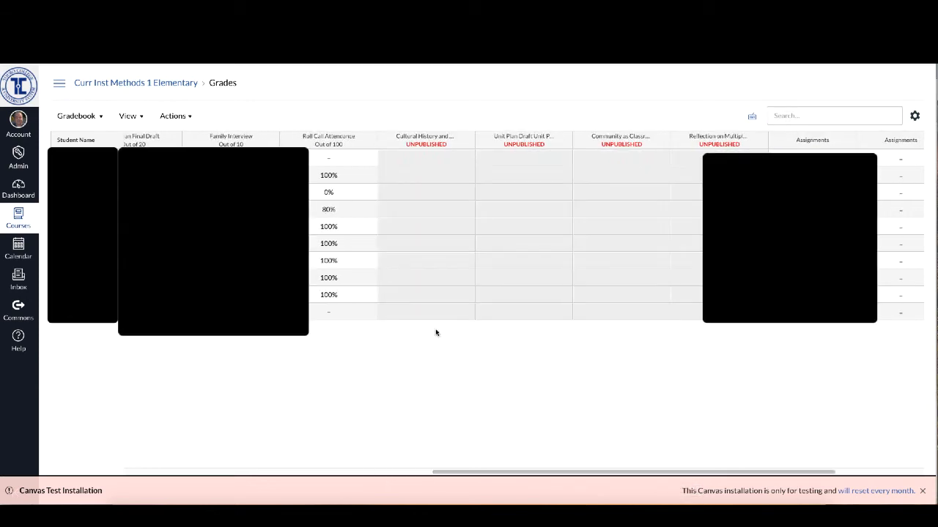
pyautogui.moveTo(333, 140)
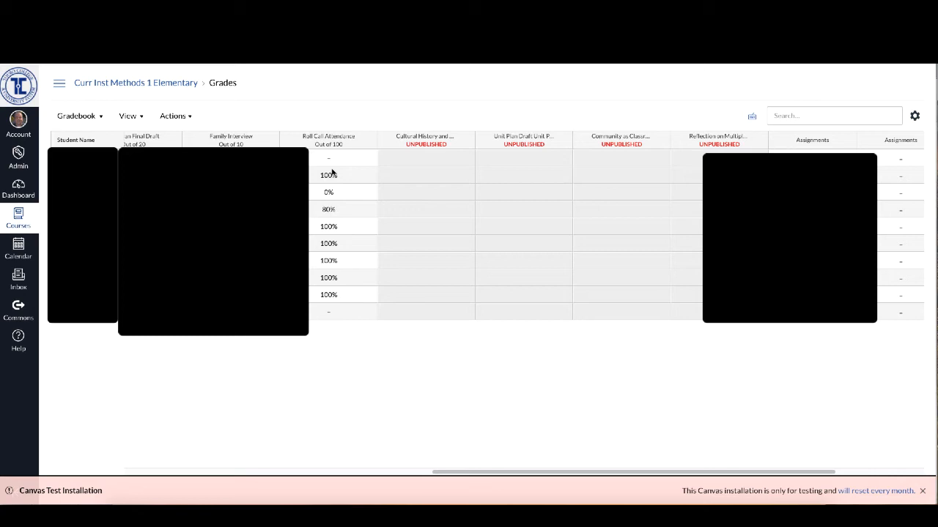
pyautogui.moveTo(338, 304)
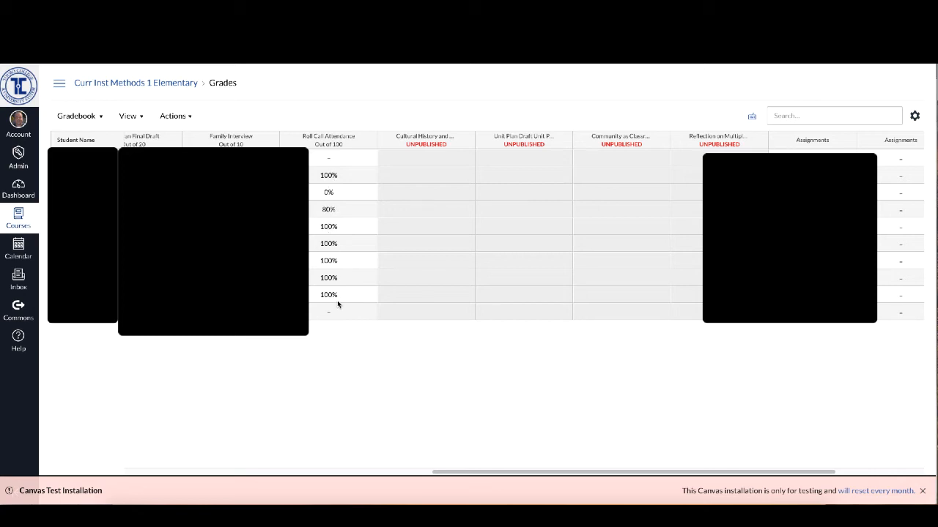
pyautogui.moveTo(336, 187)
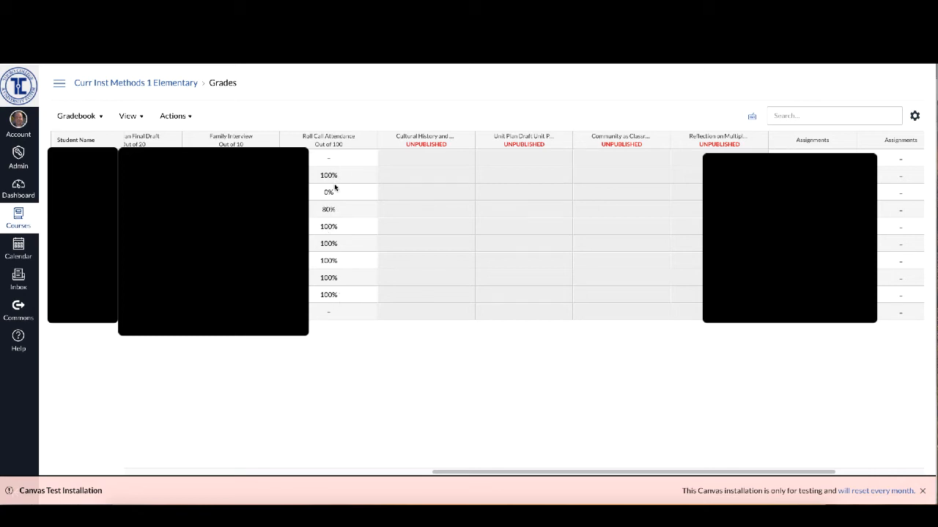
pyautogui.moveTo(337, 198)
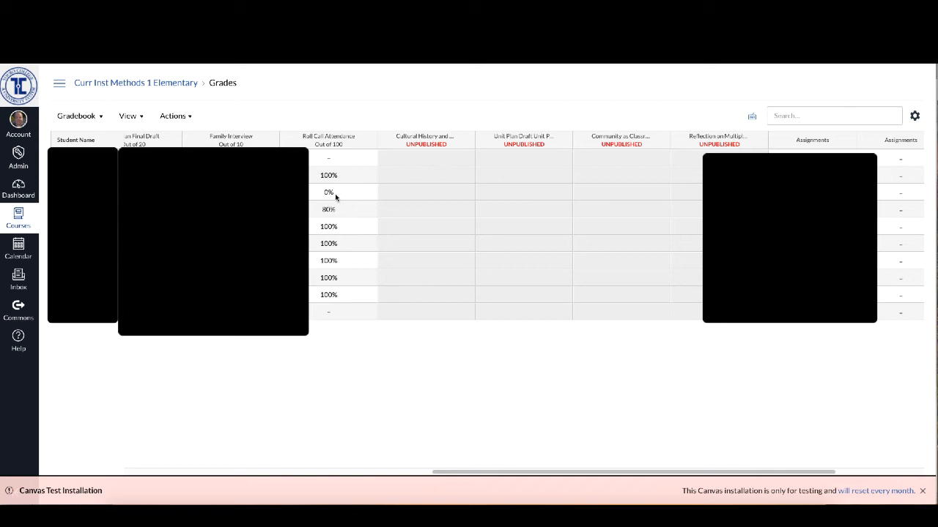
pyautogui.moveTo(330, 212)
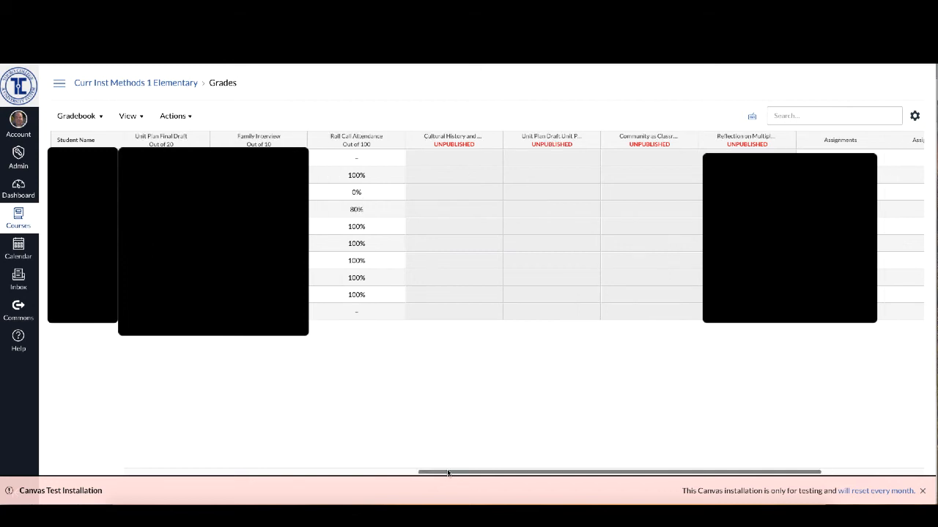
pyautogui.moveTo(376, 170)
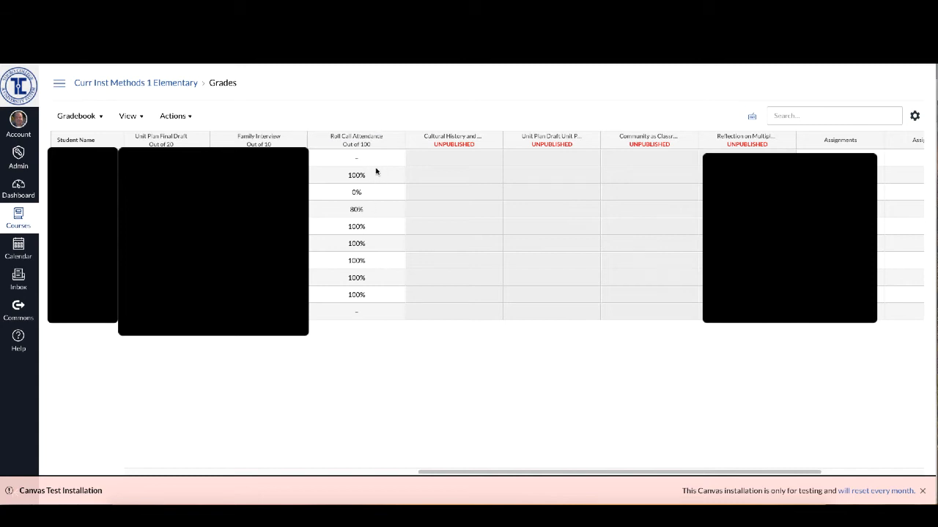
pyautogui.moveTo(374, 191)
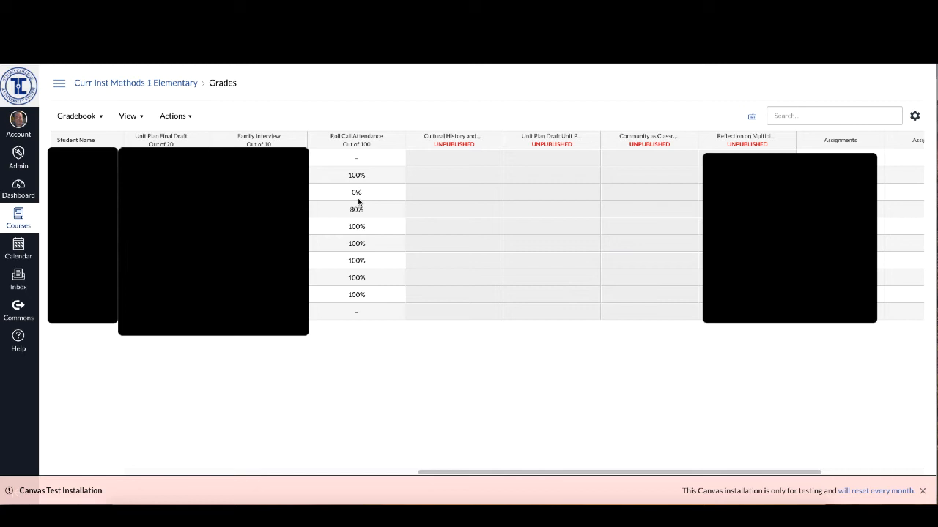
pyautogui.moveTo(364, 141)
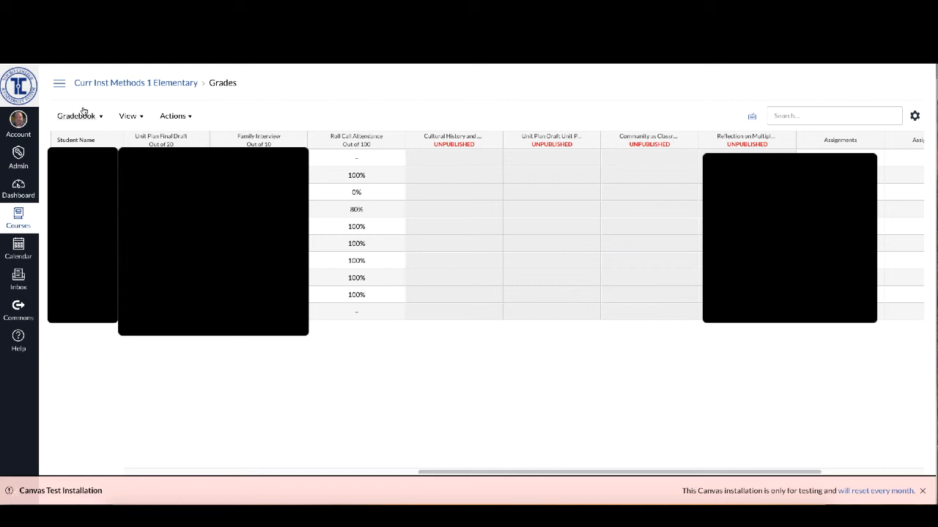
# Step: Expand the course menu and go to the Assignments list
pyautogui.click(59, 82)
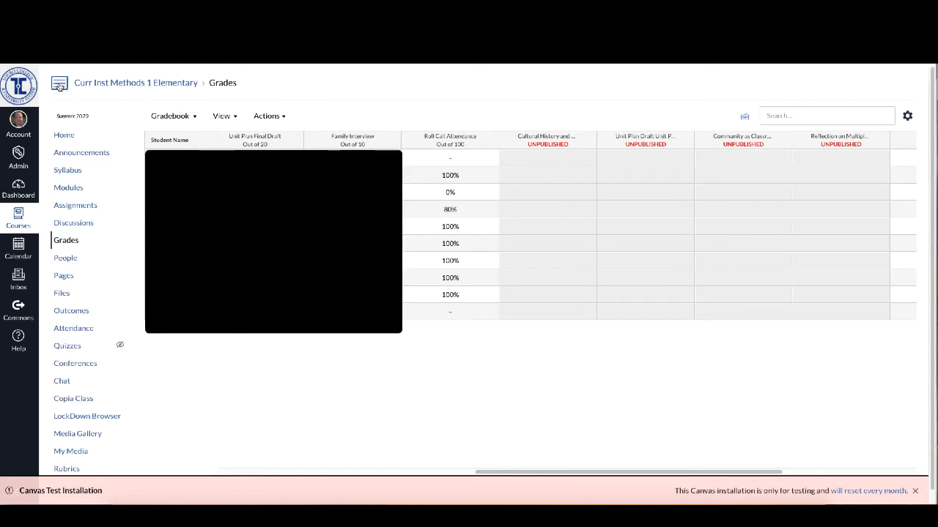
pyautogui.moveTo(68, 211)
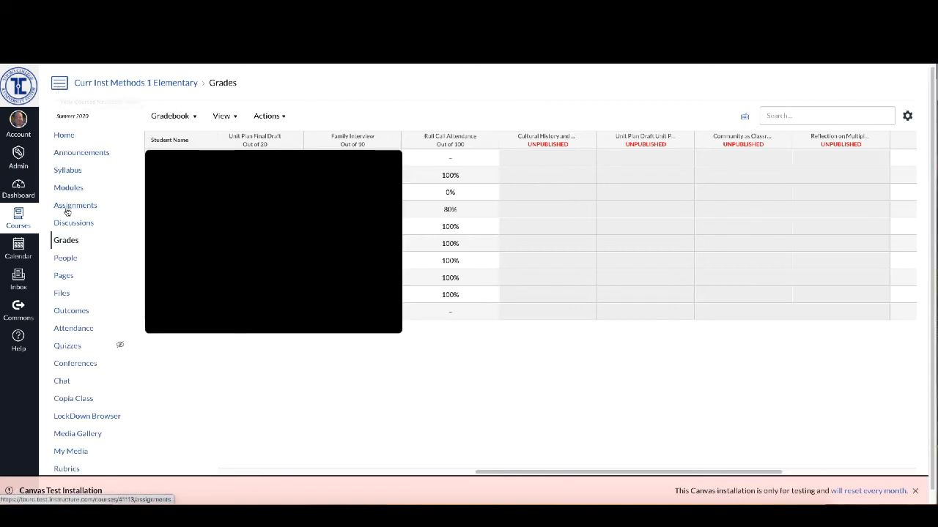
pyautogui.click(75, 205)
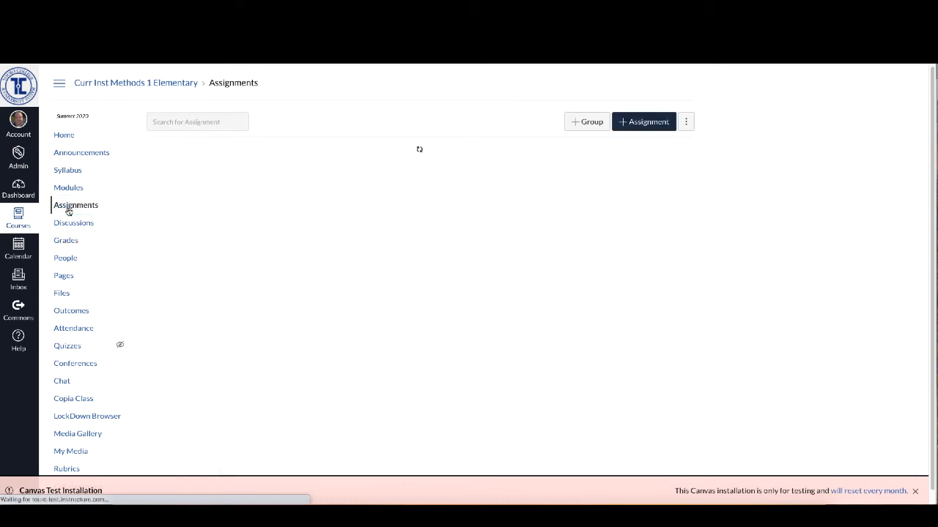
pyautogui.click(77, 205)
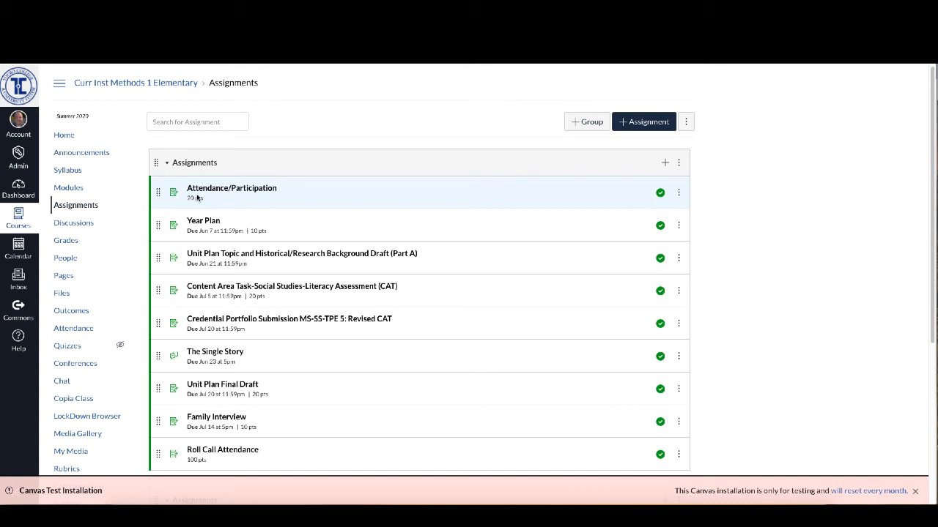
pyautogui.moveTo(213, 196)
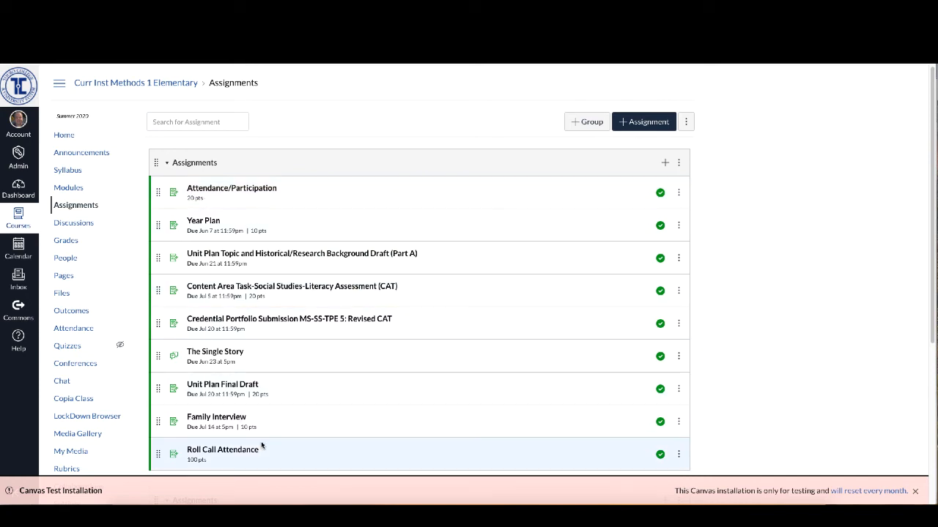
pyautogui.moveTo(233, 454)
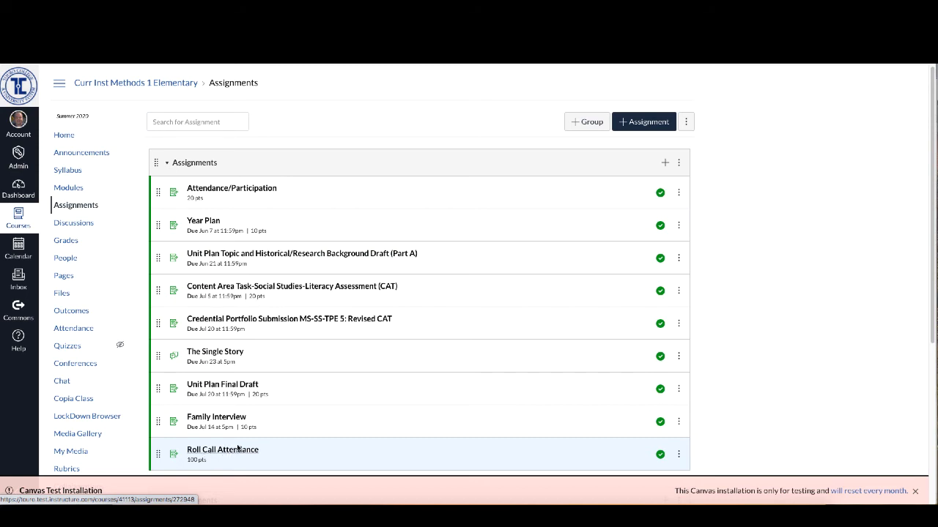
pyautogui.moveTo(593, 149)
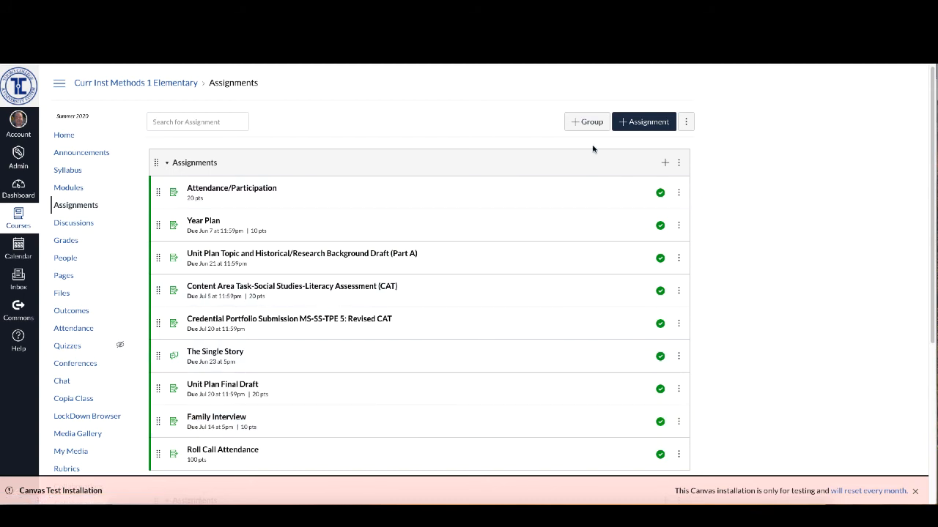
pyautogui.moveTo(588, 122)
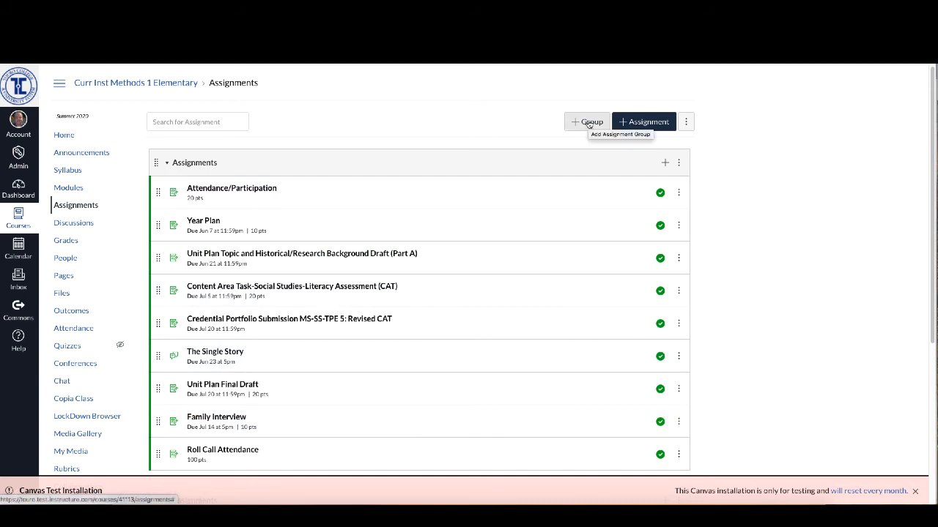
# Step: Add an assignment group named 'Attendance Feature' and save it
pyautogui.click(586, 121)
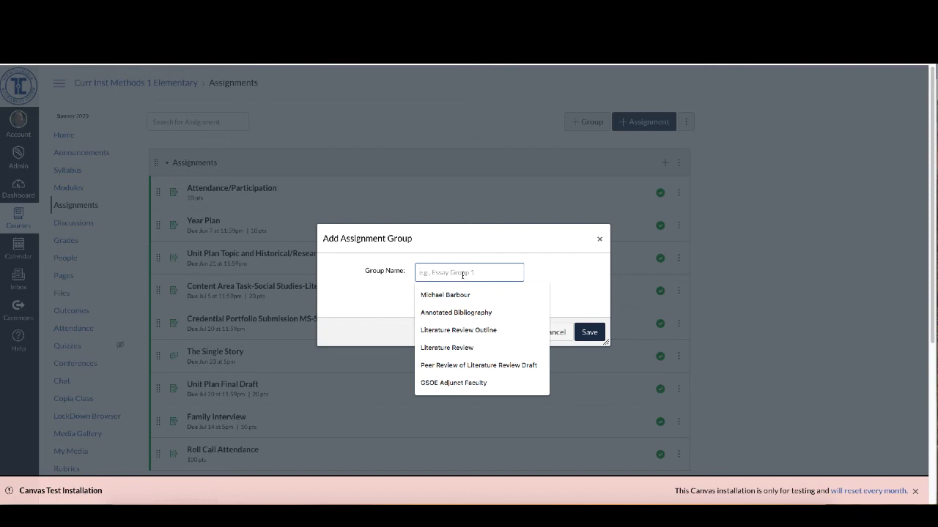
pyautogui.write('Attn')
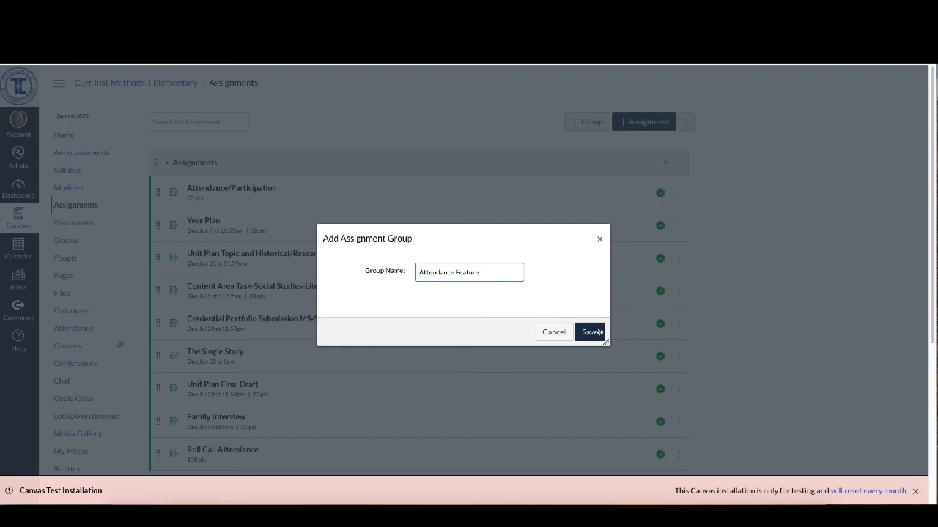
pyautogui.click(589, 332)
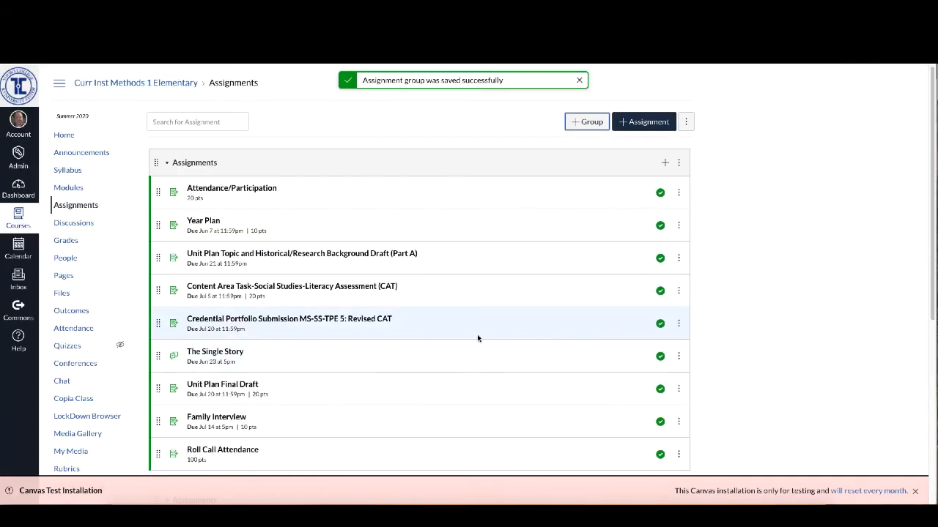
# Step: Scroll down toward Roll Call Attendance to drag it into the Attendance Feature group
pyautogui.scroll(-3)
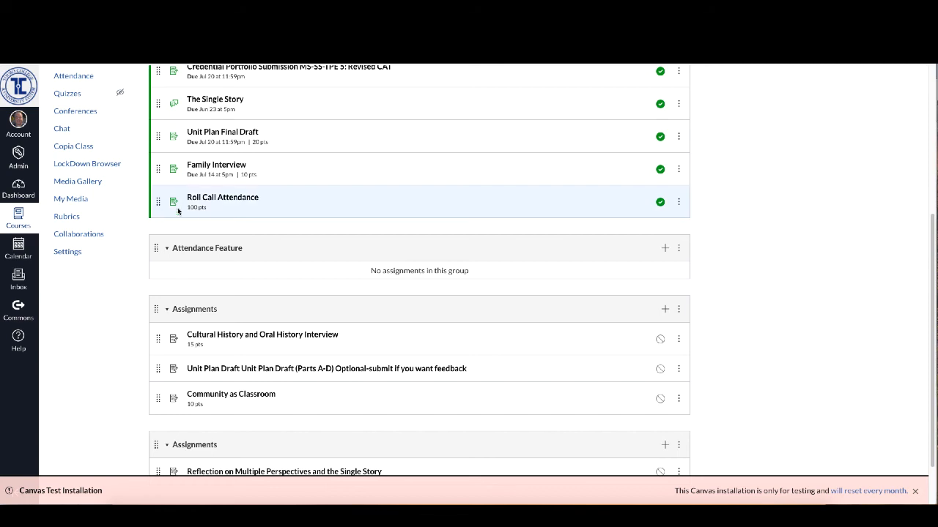
pyautogui.moveTo(158, 203)
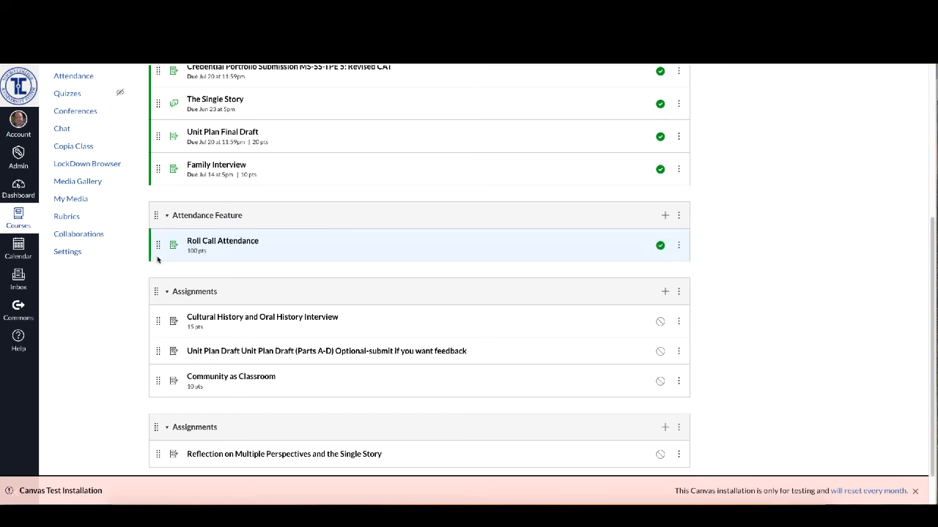
pyautogui.moveTo(466, 213)
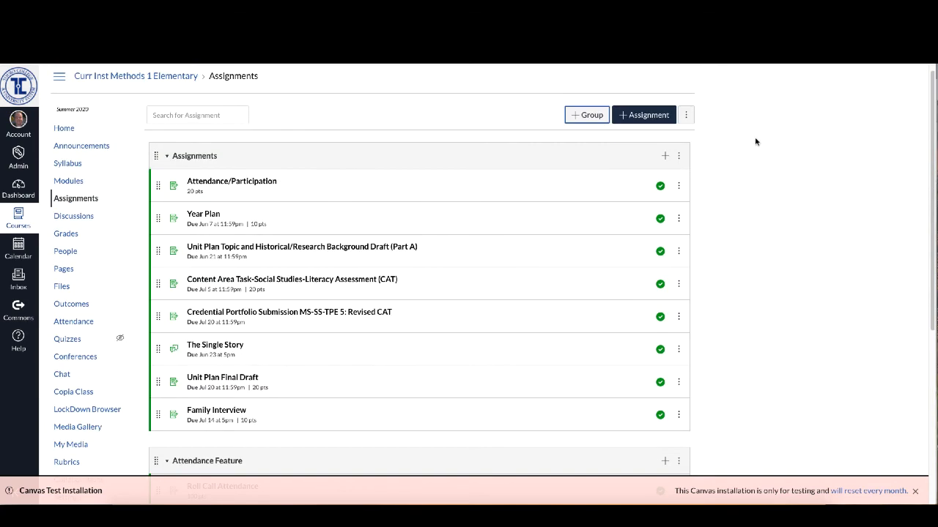
pyautogui.moveTo(693, 105)
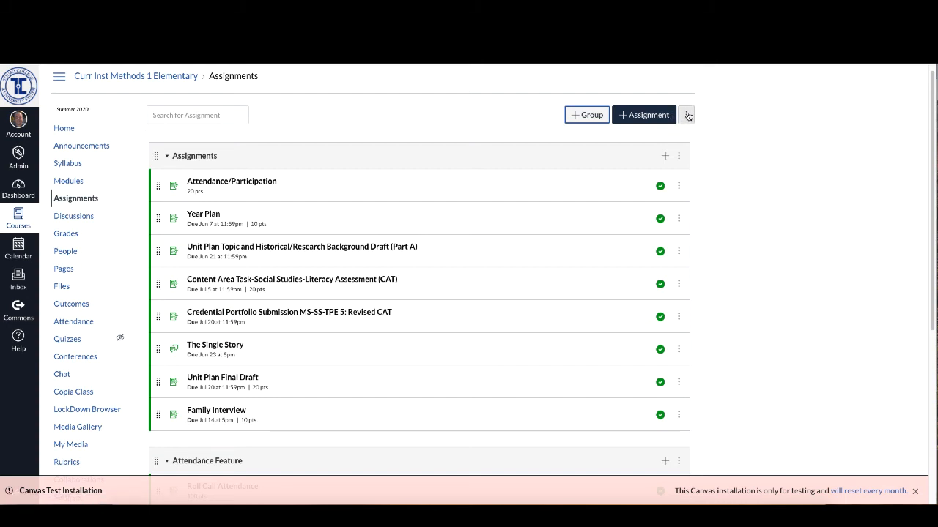
# Step: Enable weighting by assignment group with Assignments at 100% and Attendance Feature at 0%, then save
pyautogui.click(686, 115)
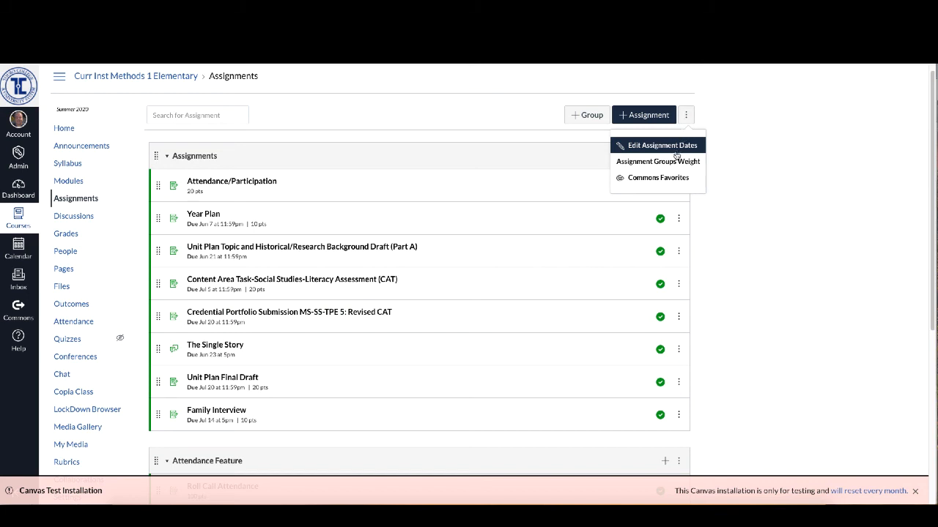
pyautogui.click(658, 161)
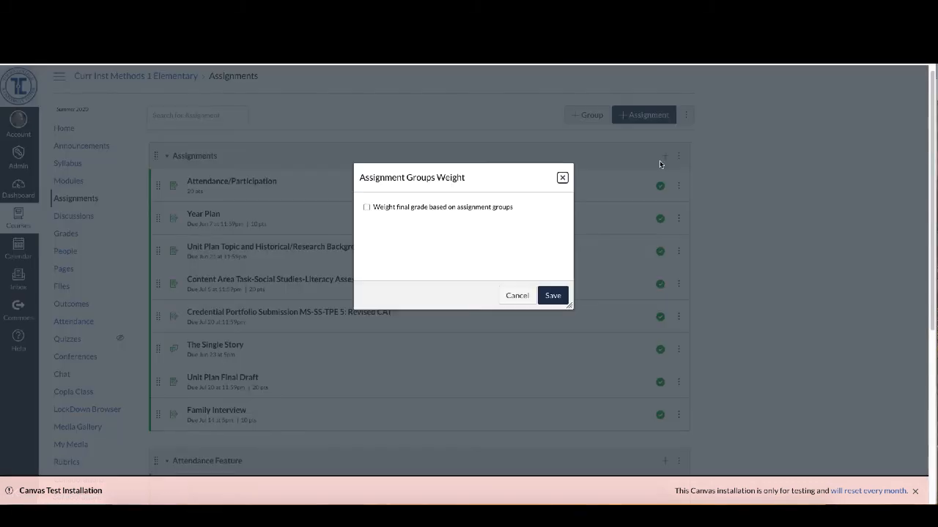
pyautogui.moveTo(446, 211)
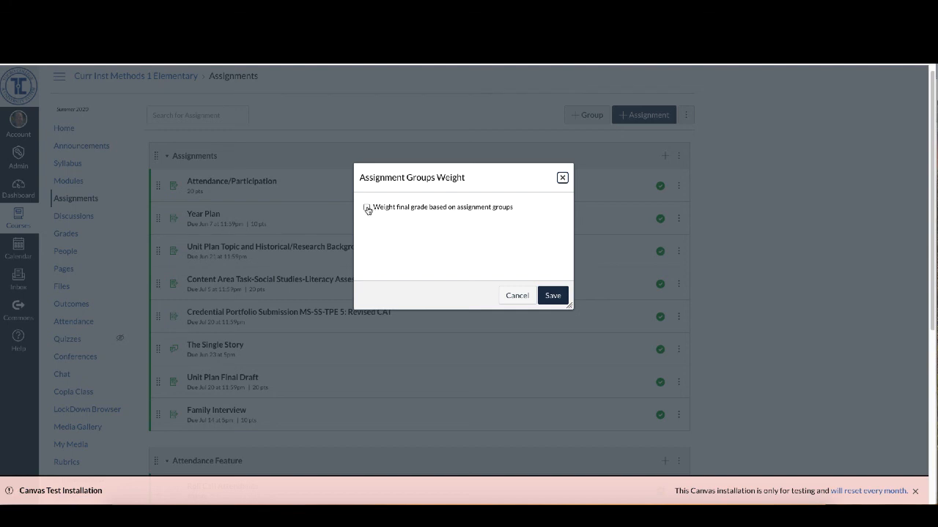
pyautogui.click(367, 207)
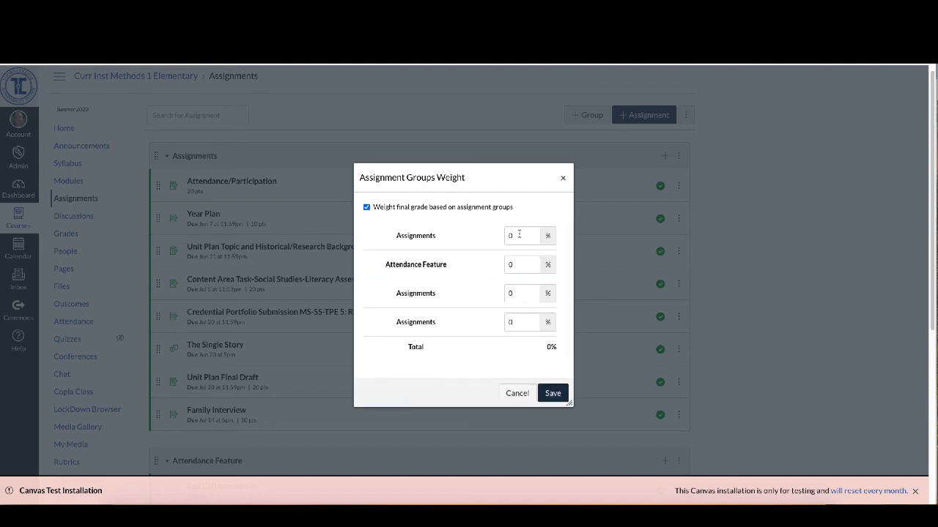
pyautogui.click(521, 236)
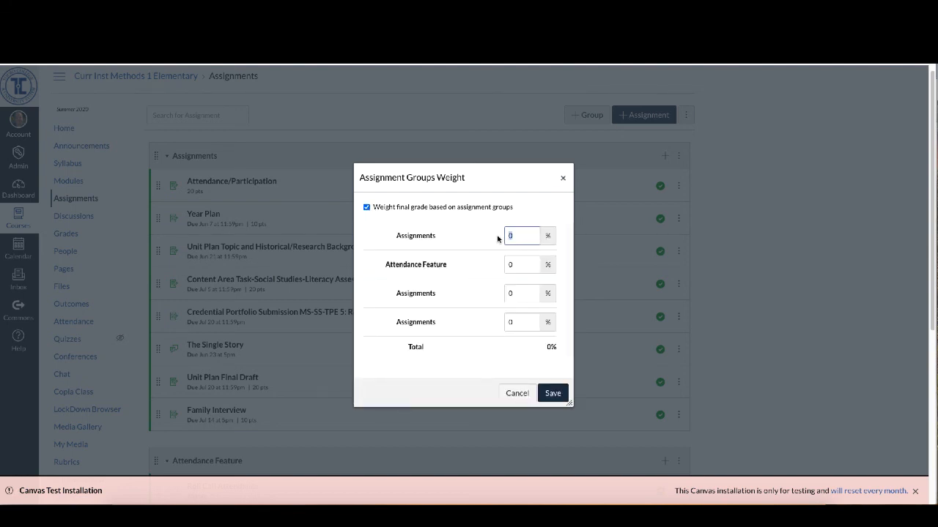
pyautogui.write('100')
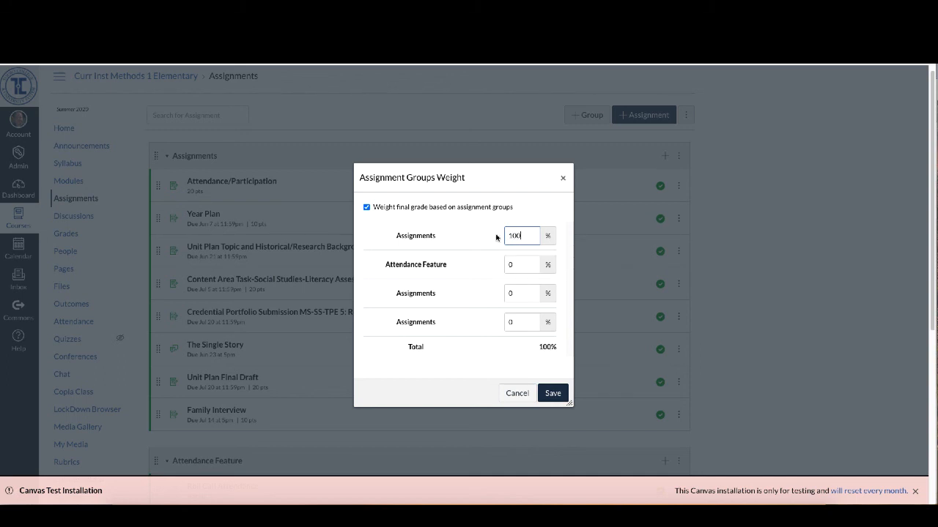
pyautogui.moveTo(519, 263)
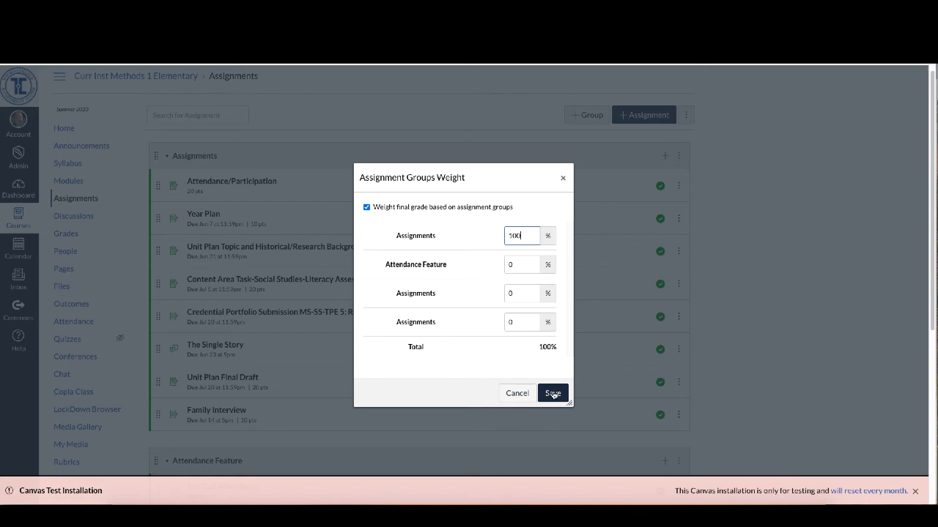
pyautogui.click(552, 392)
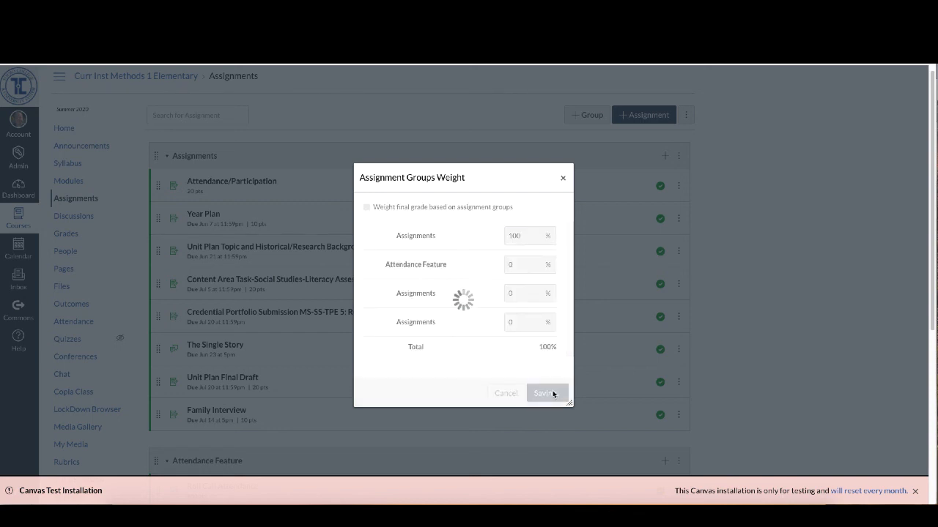
pyautogui.click(544, 392)
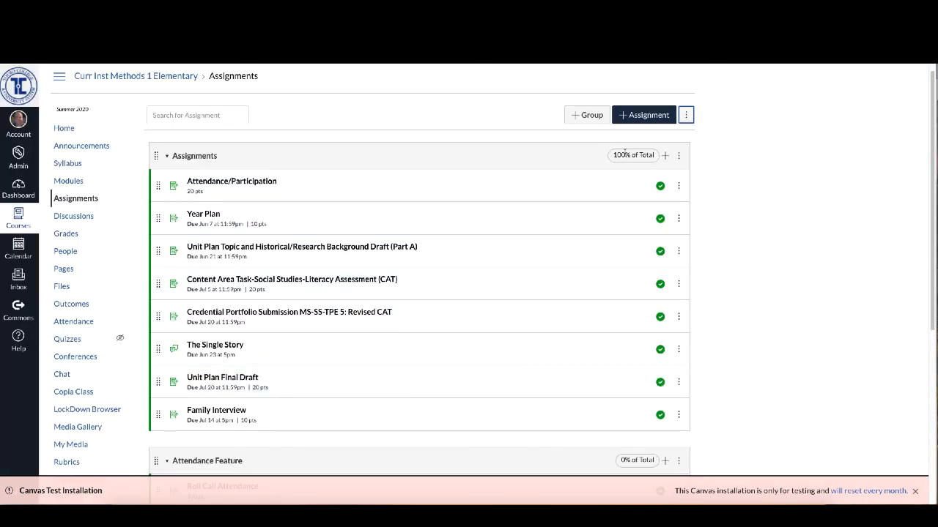
pyautogui.moveTo(510, 347)
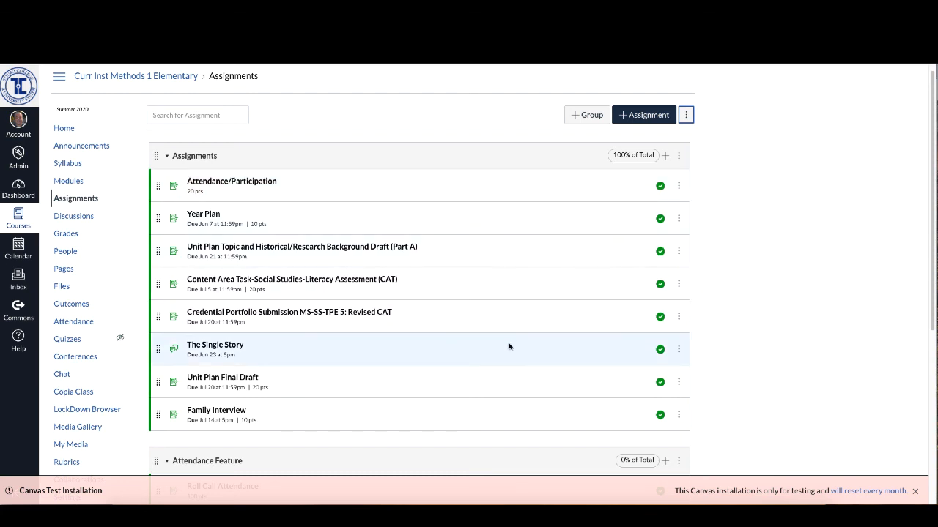
pyautogui.scroll(-3)
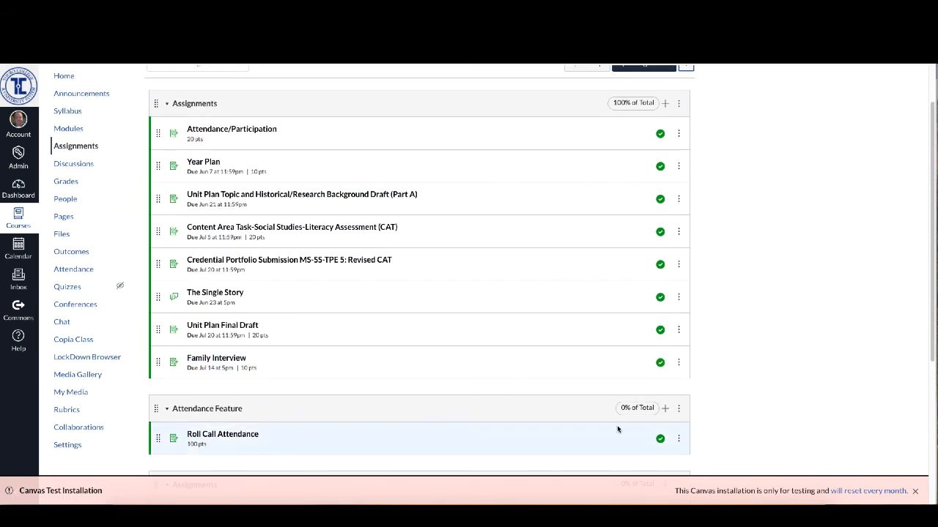
pyautogui.moveTo(273, 434)
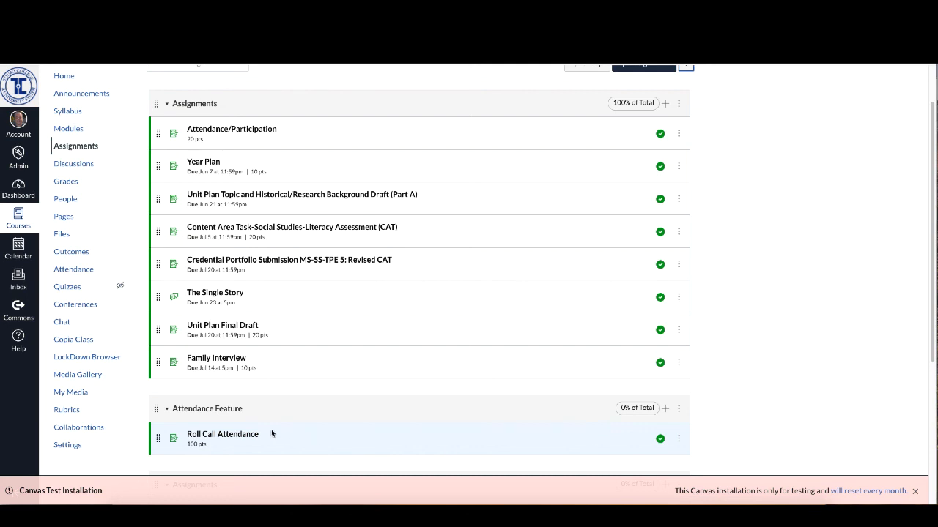
pyautogui.moveTo(199, 451)
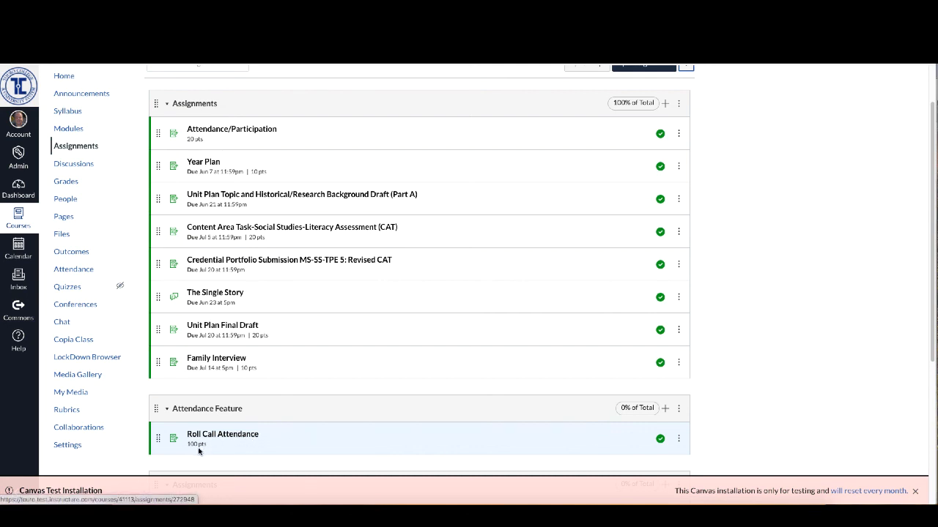
pyautogui.moveTo(211, 444)
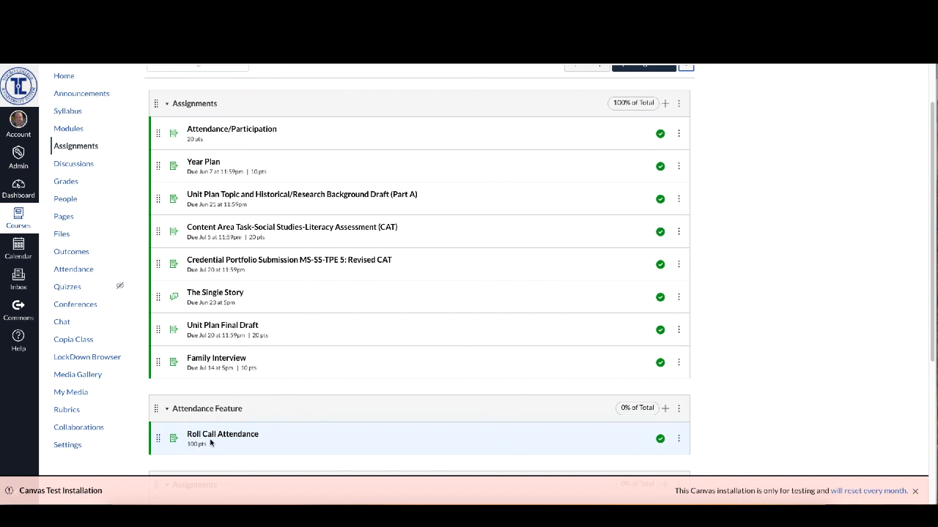
pyautogui.moveTo(612, 408)
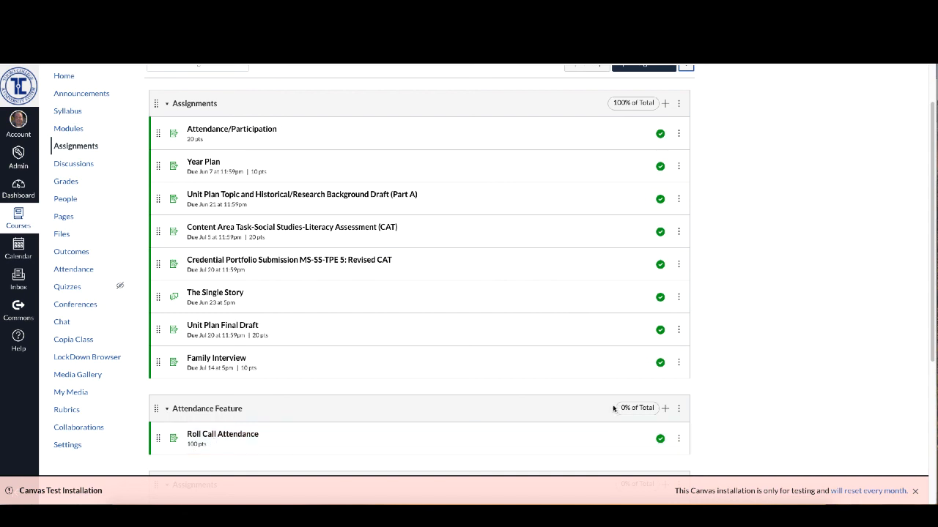
pyautogui.moveTo(656, 408)
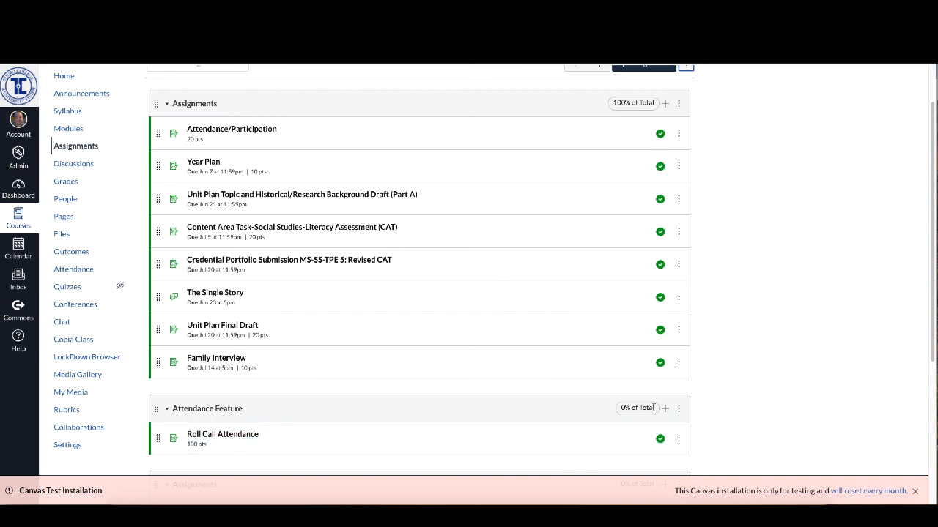